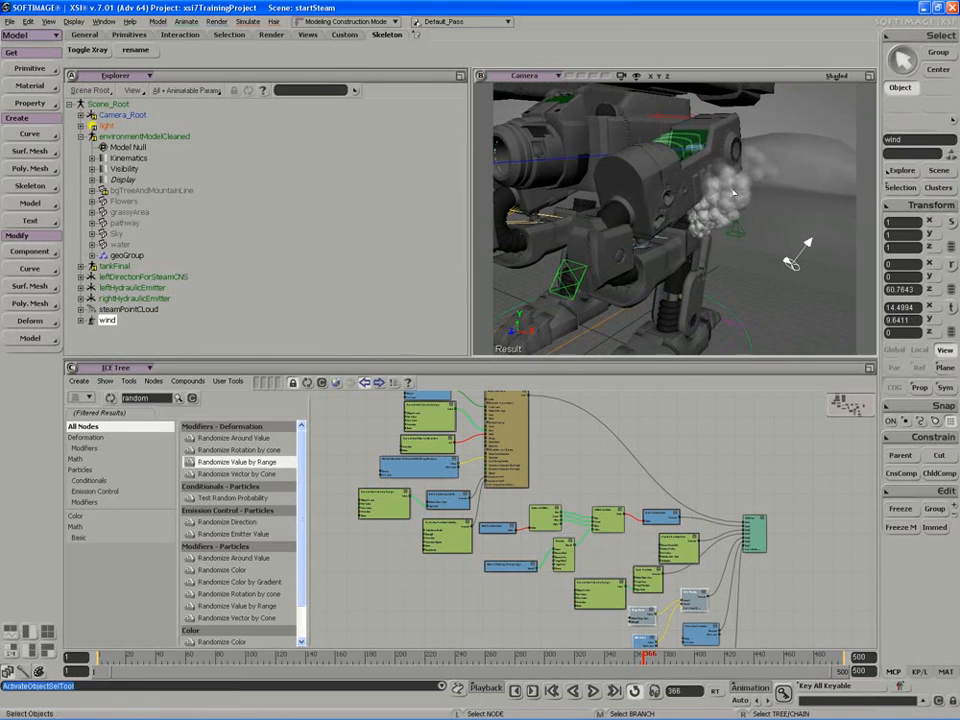
# Apply a Cook-Torrance material to steamPointCLoud and view it in the Render Tree.
pyautogui.click(29, 86)
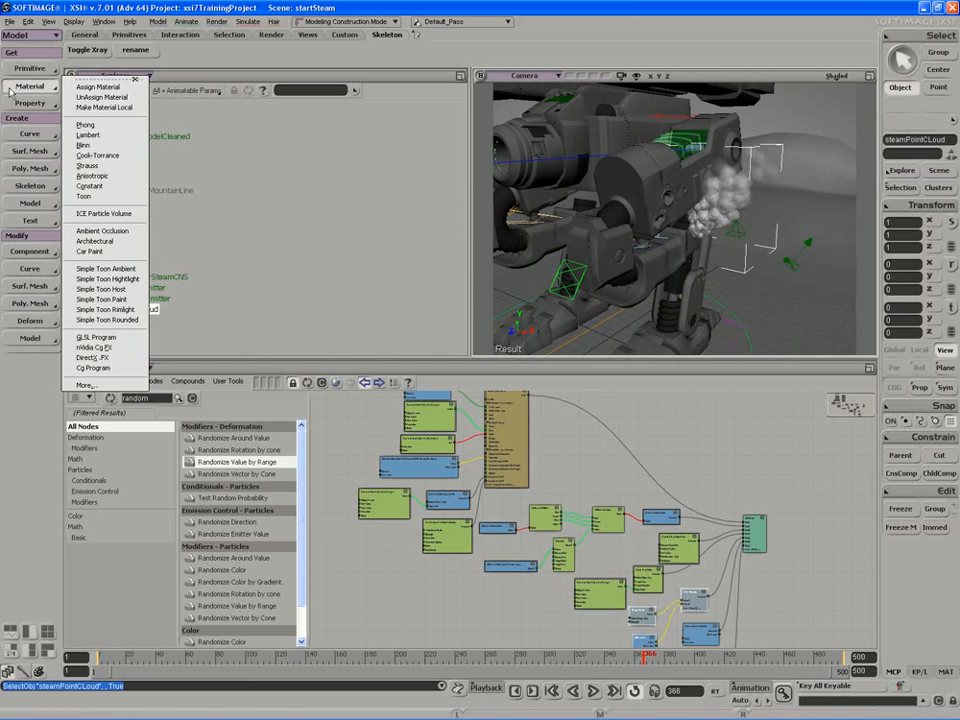
pyautogui.click(96, 155)
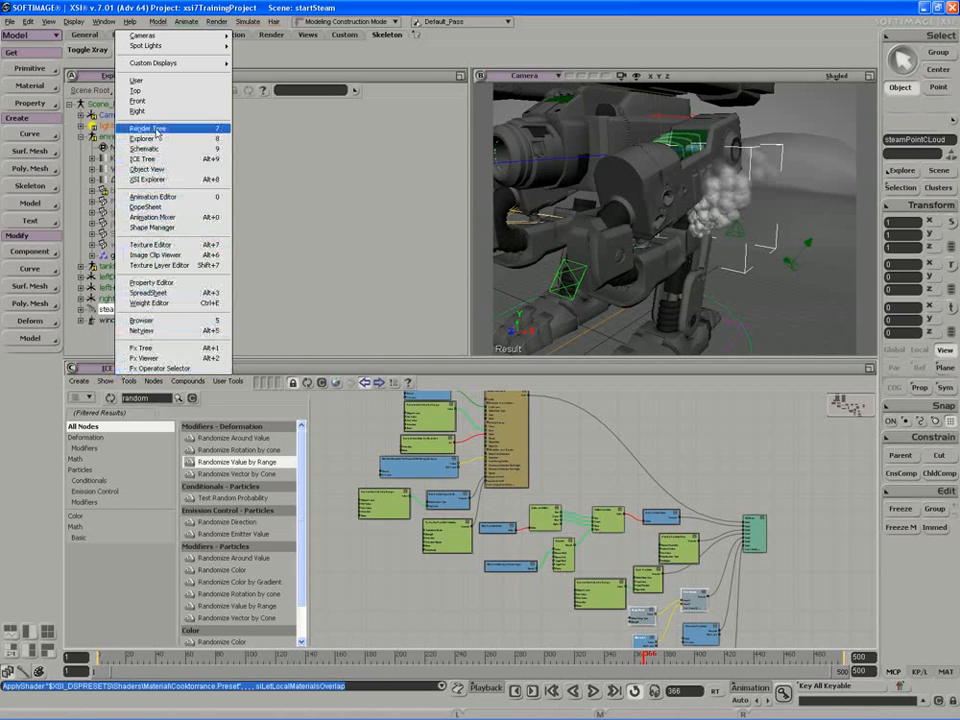
pyautogui.click(146, 127)
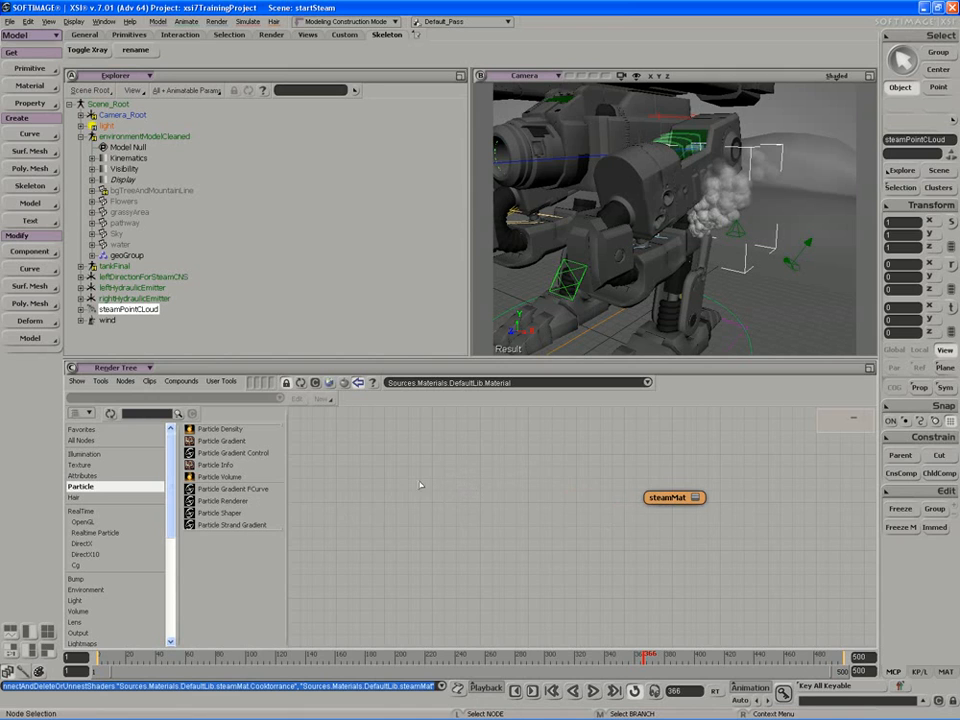
pyautogui.moveTo(210, 487)
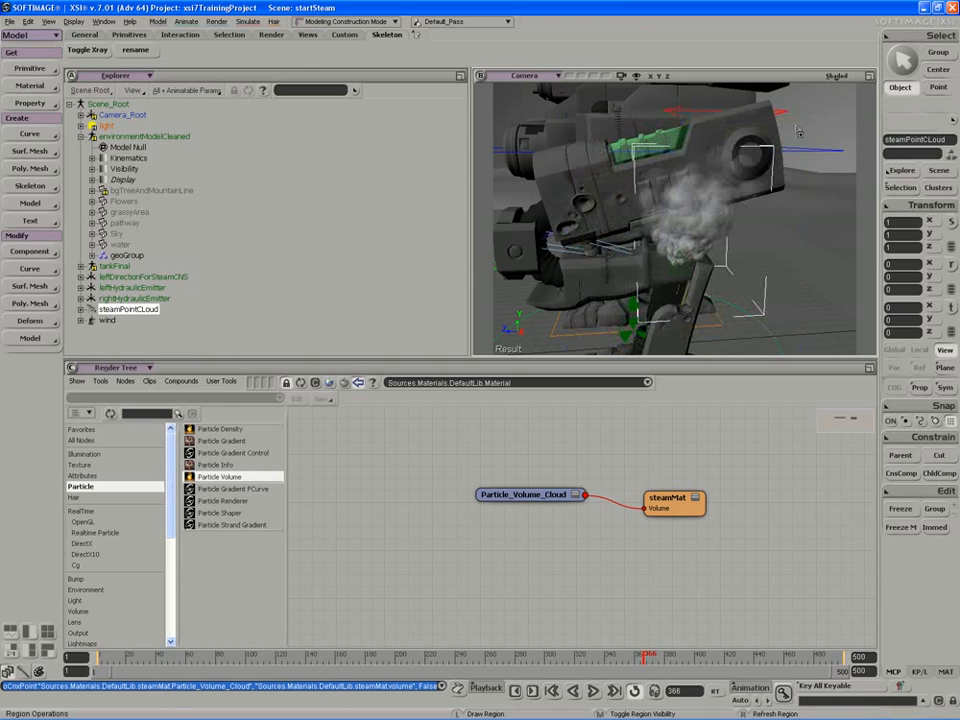
pyautogui.moveTo(628, 245)
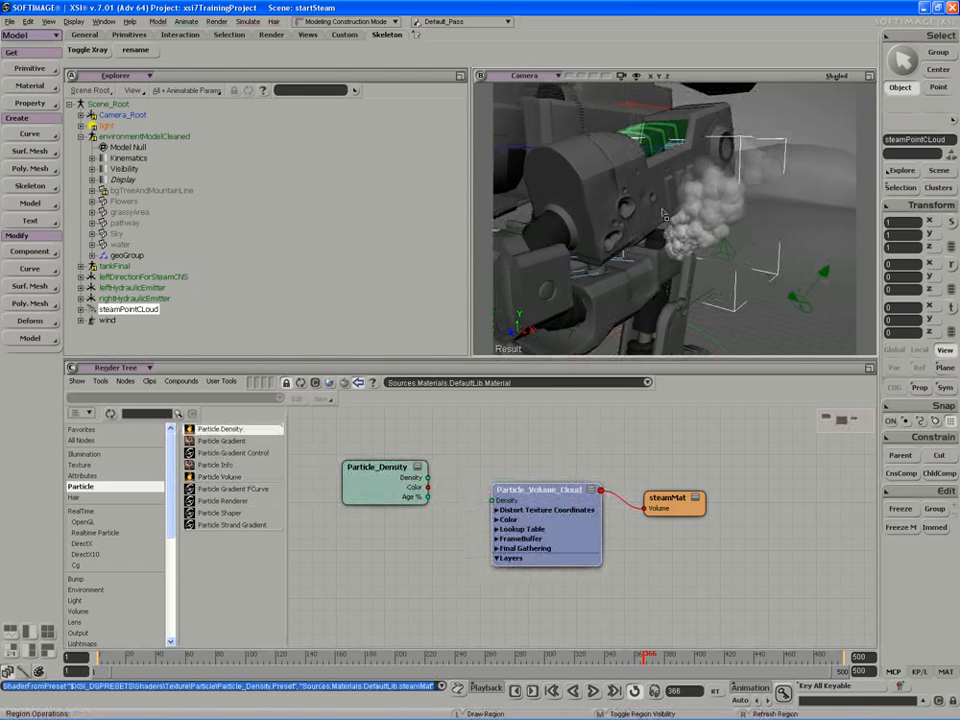
# Connect Particle_Density's Density output to Particle_Volume_Cloud's Density input.
pyautogui.click(385, 467)
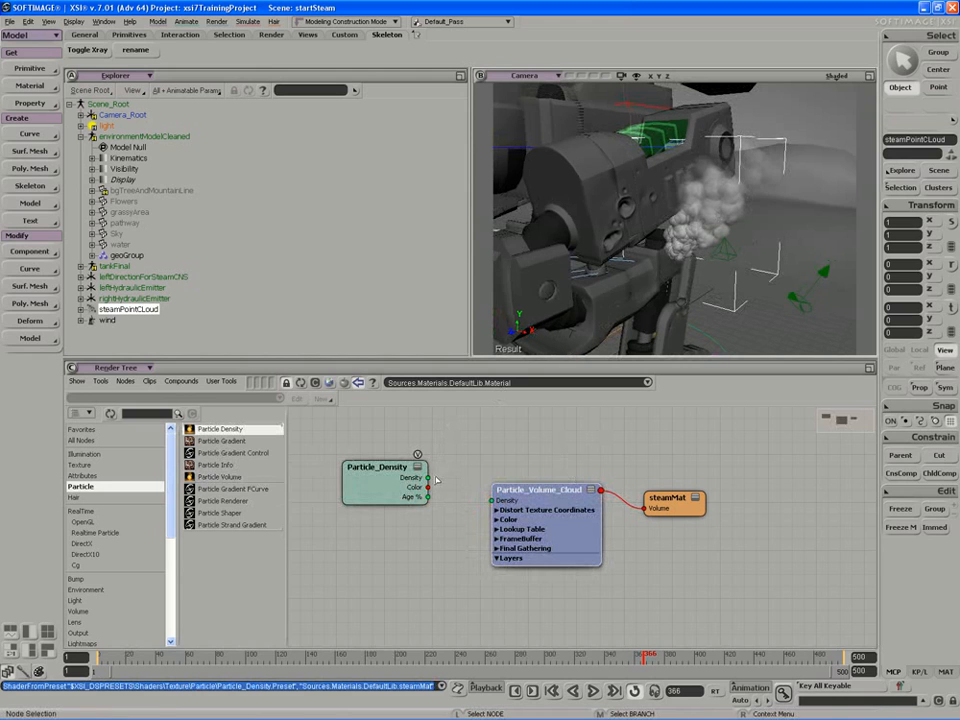
pyautogui.moveTo(428, 477); pyautogui.dragTo(497, 500)
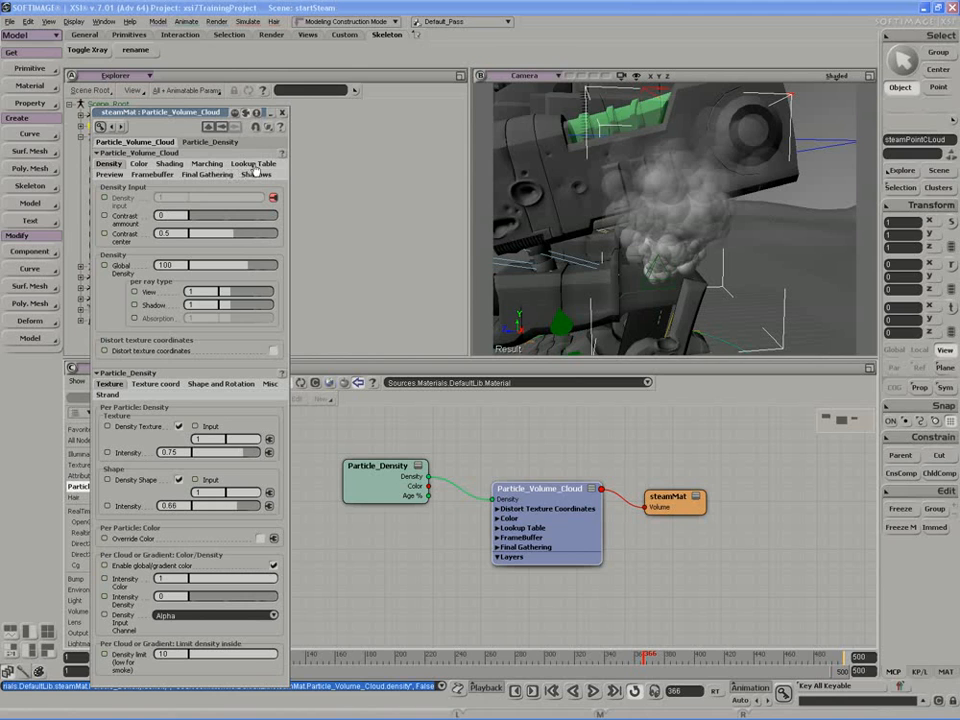
# Set the volume cloud's Lookup Table cell size to 0.5.
pyautogui.click(253, 163)
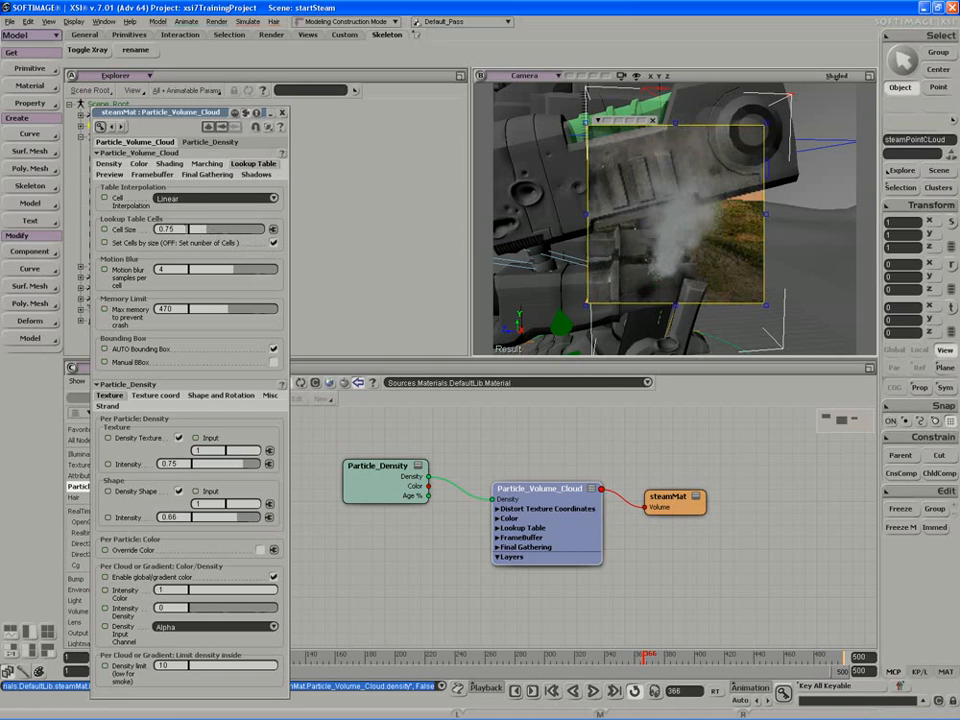
pyautogui.write('4')
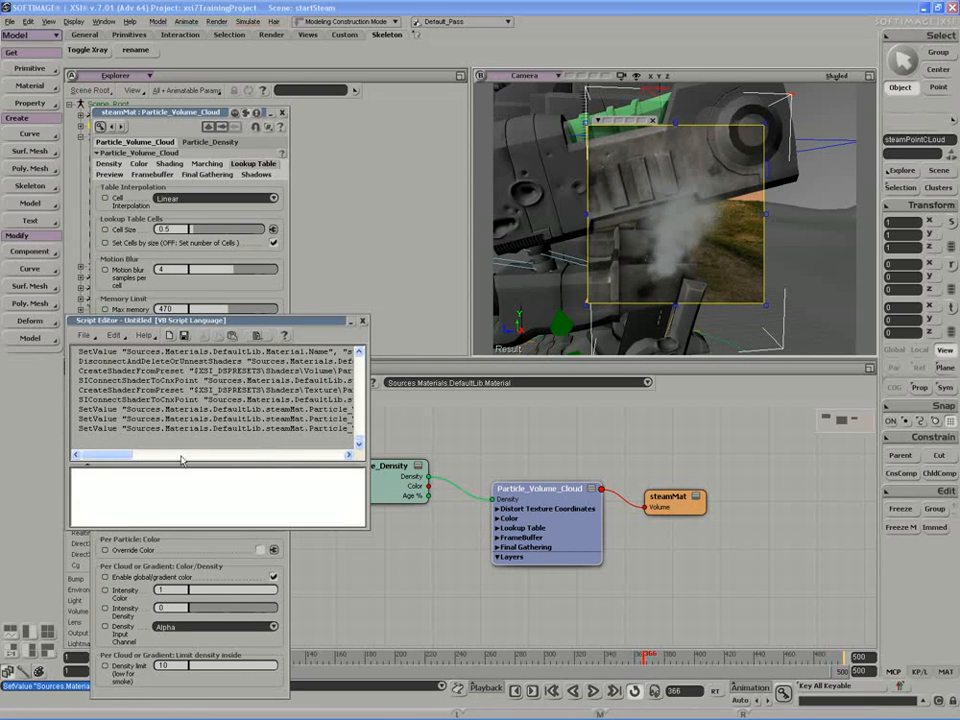
# Close the Script Editor window.
pyautogui.click(362, 320)
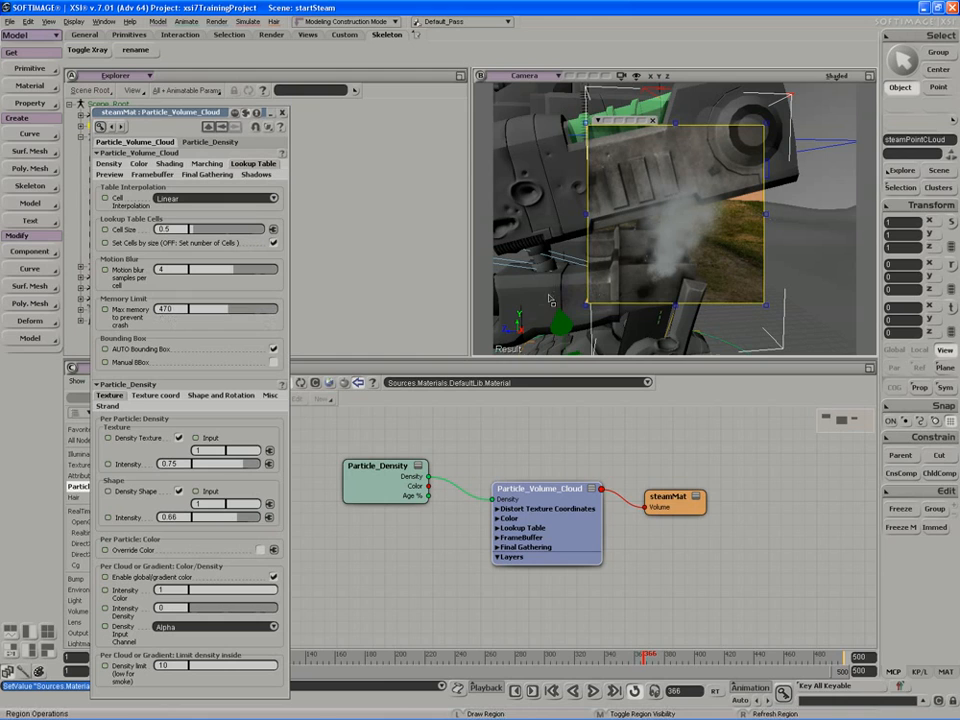
pyautogui.moveTo(642, 278)
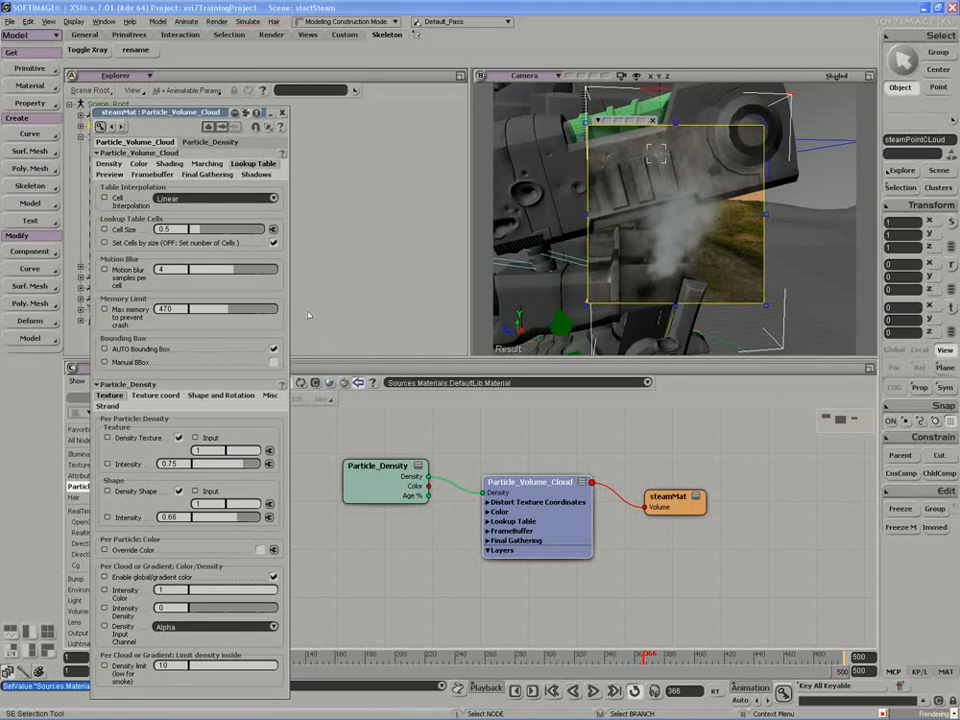
# On the Density tab, set Contrast Amount to 0.653 and Global Density to 60.
pyautogui.click(108, 163)
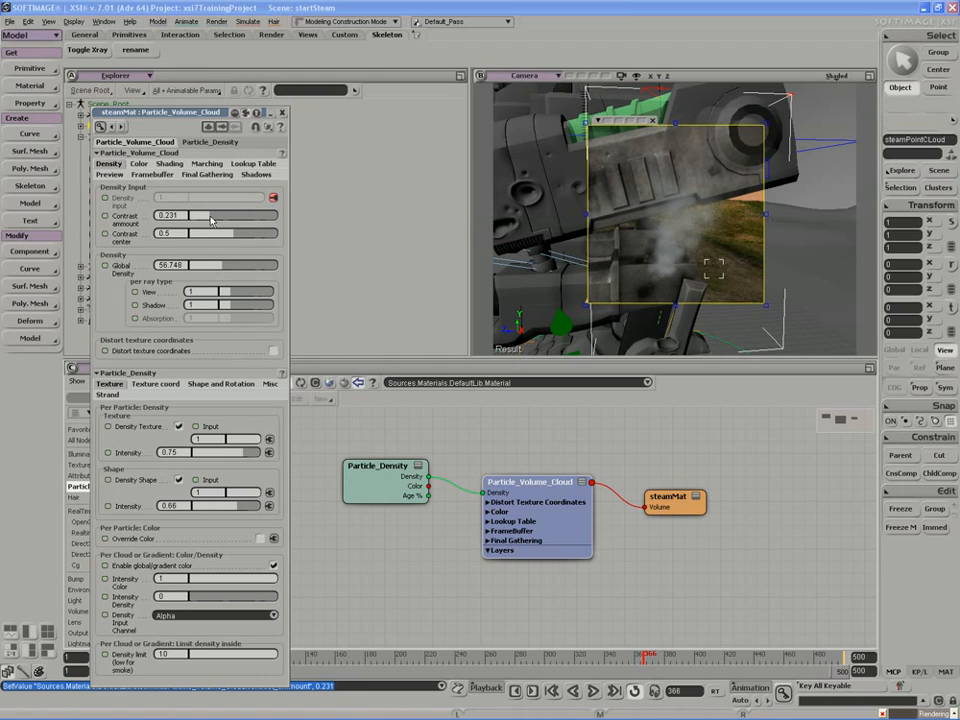
pyautogui.moveTo(185, 215); pyautogui.dragTo(225, 215)
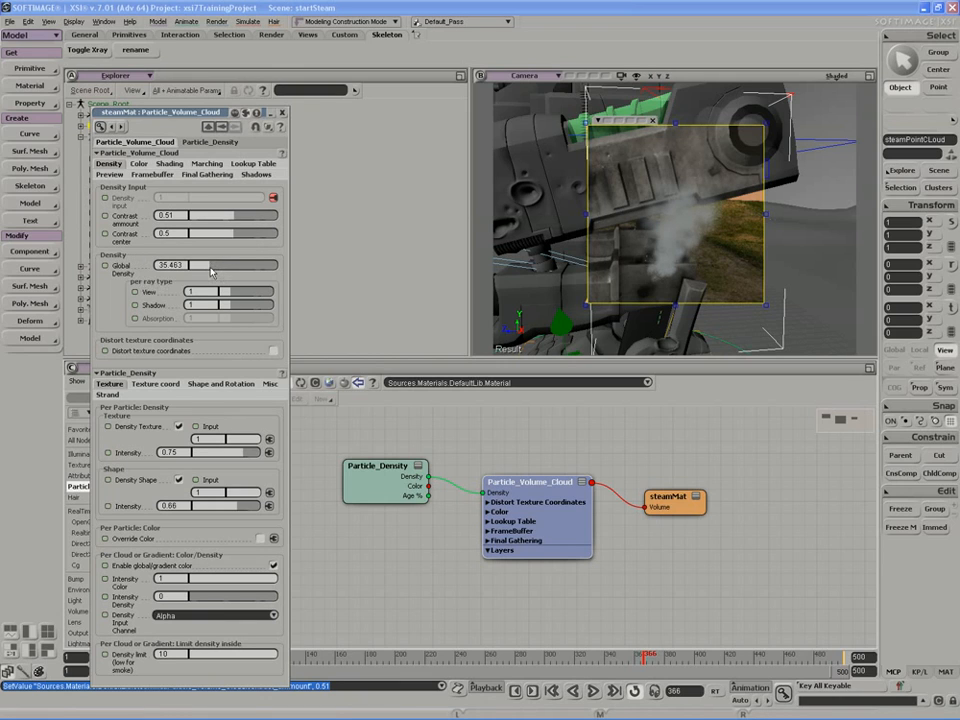
pyautogui.moveTo(210, 265); pyautogui.dragTo(315, 319)
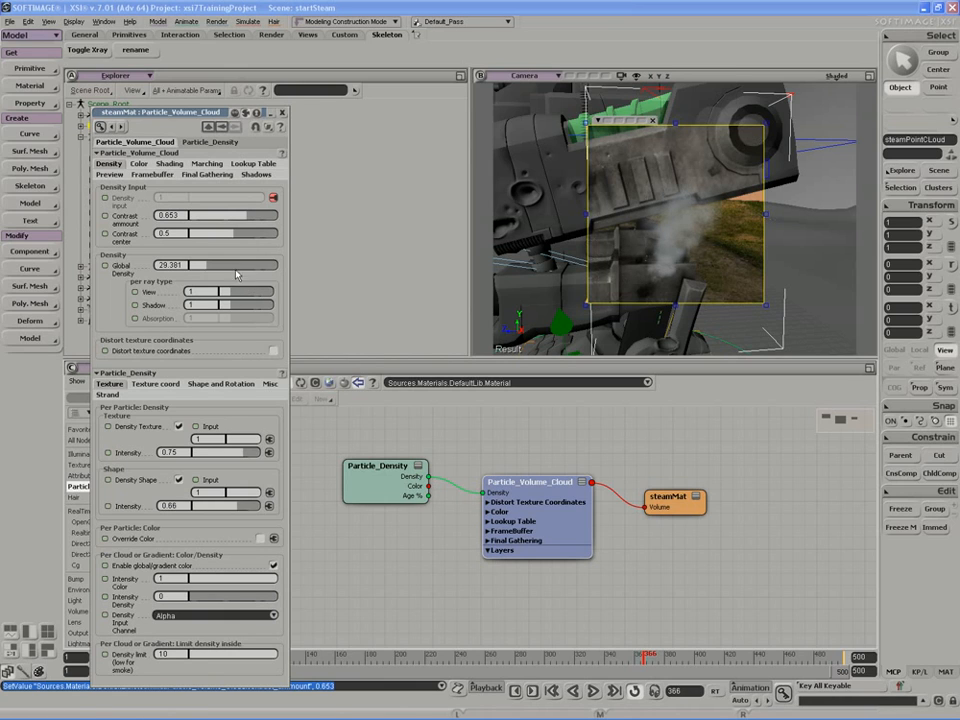
pyautogui.moveTo(210, 264); pyautogui.dragTo(197, 264)
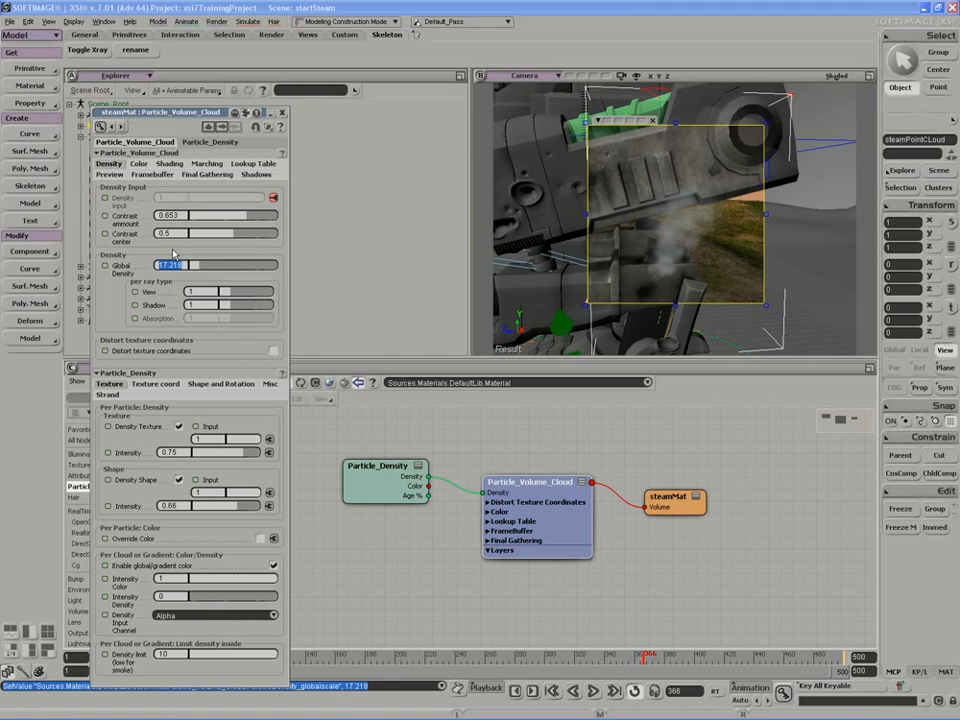
pyautogui.write('150')
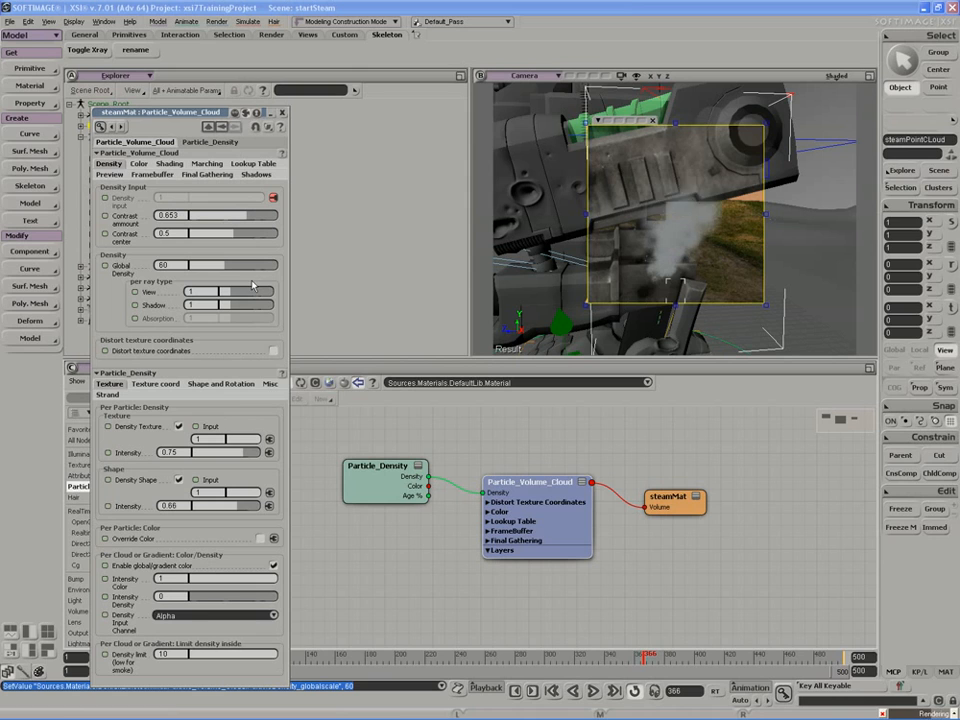
# Raise Particle_Density's Density Limit slider to 1.312.
pyautogui.click(385, 470)
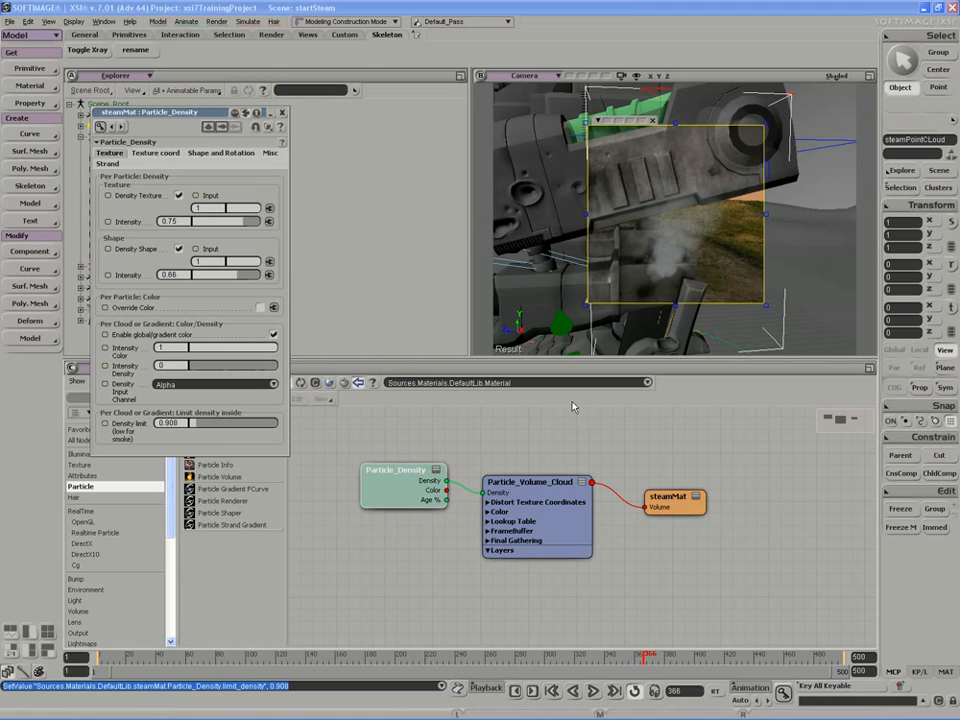
pyautogui.moveTo(168, 422); pyautogui.dragTo(200, 422)
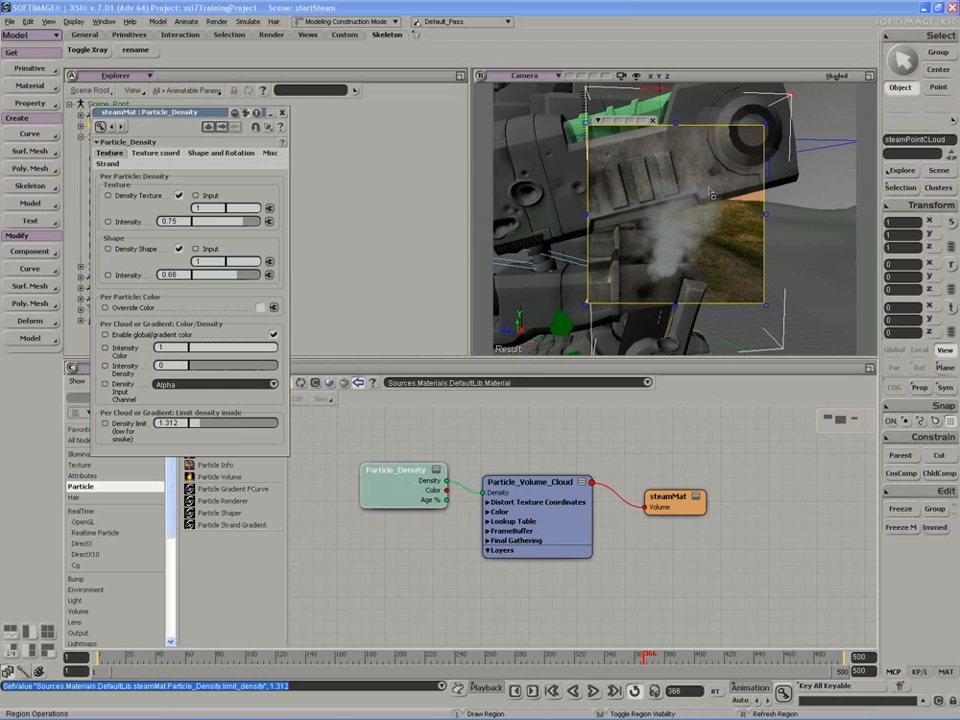
pyautogui.moveTo(648, 277)
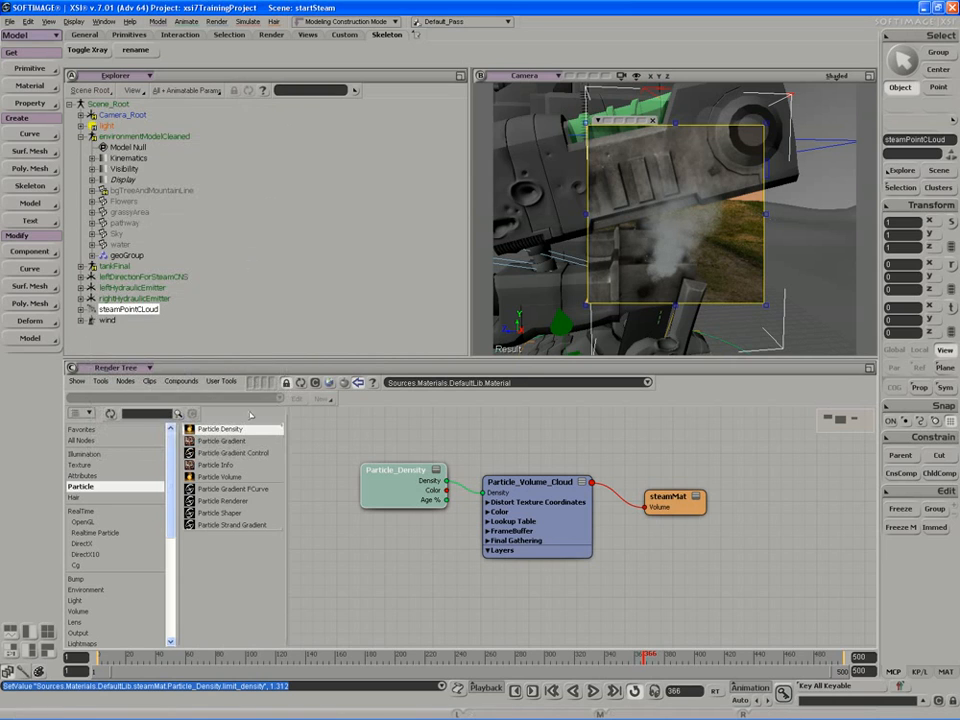
# Add a Particle_Gradient_FCurve node and connect it to Particle_Density's gradient density input.
pyautogui.moveTo(233, 489); pyautogui.dragTo(387, 542)
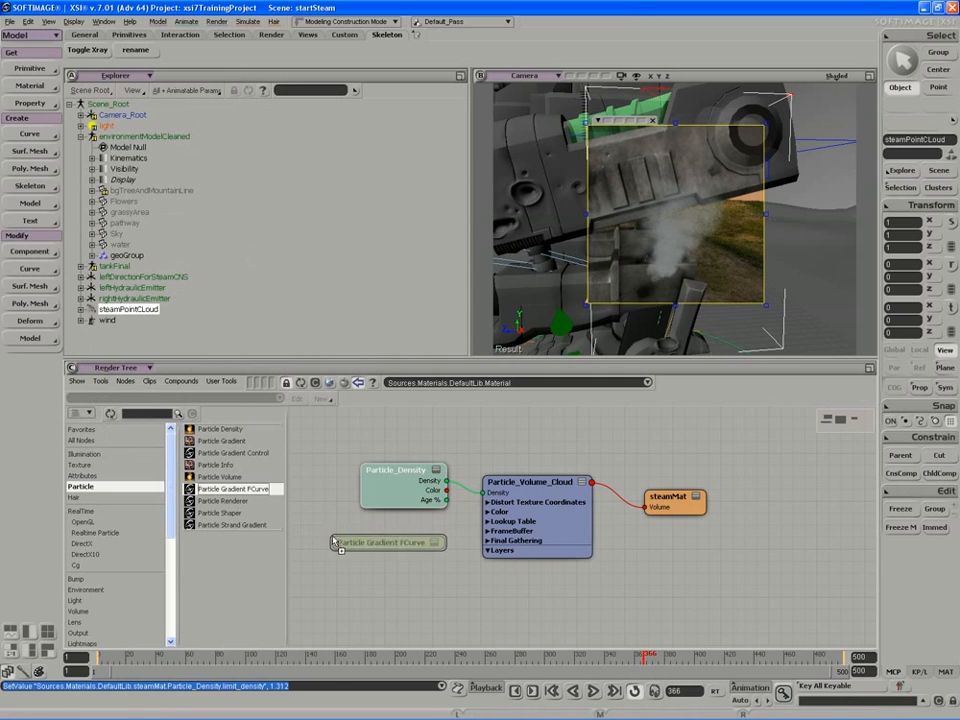
pyautogui.click(385, 548)
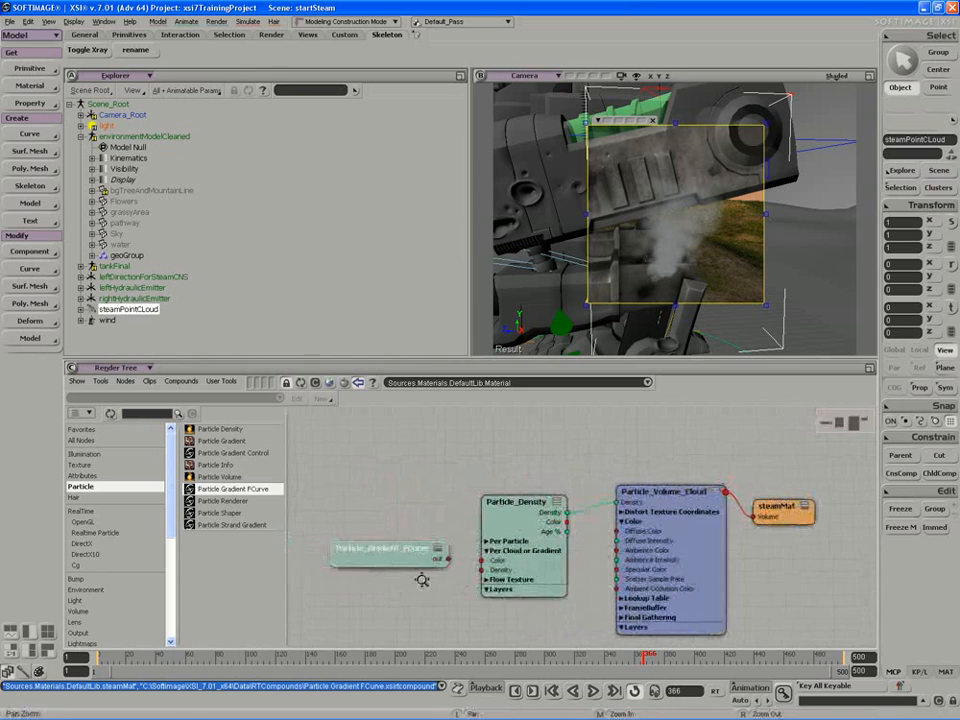
pyautogui.click(385, 550)
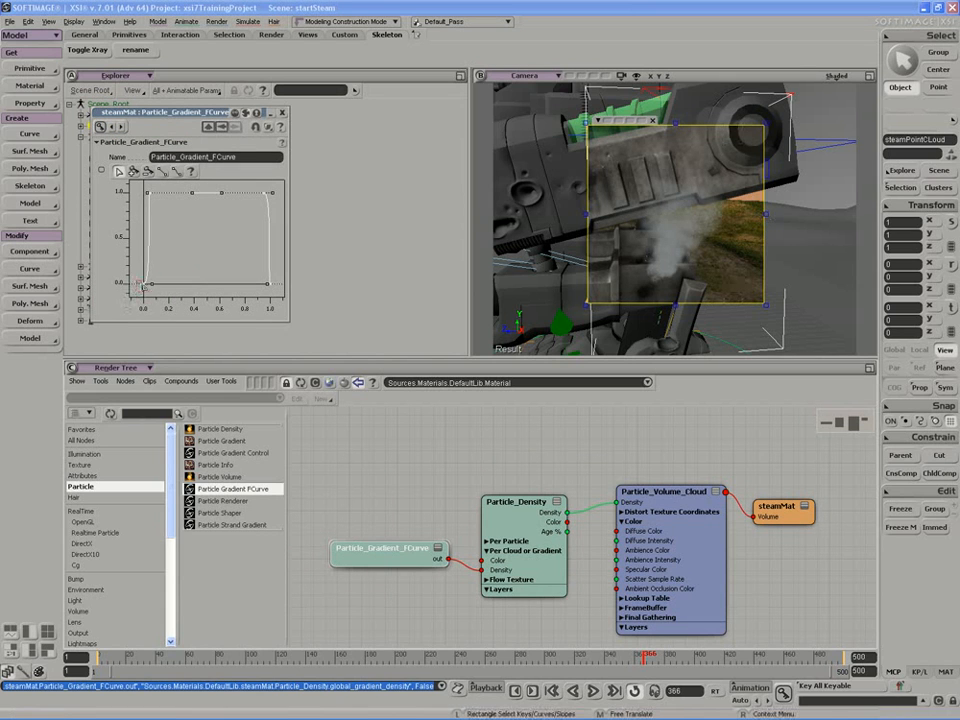
# Drag the FCurve keys into a quick rise, moderate plateau and end falloff, undoing one edit.
pyautogui.moveTo(148, 283); pyautogui.dragTo(148, 258)
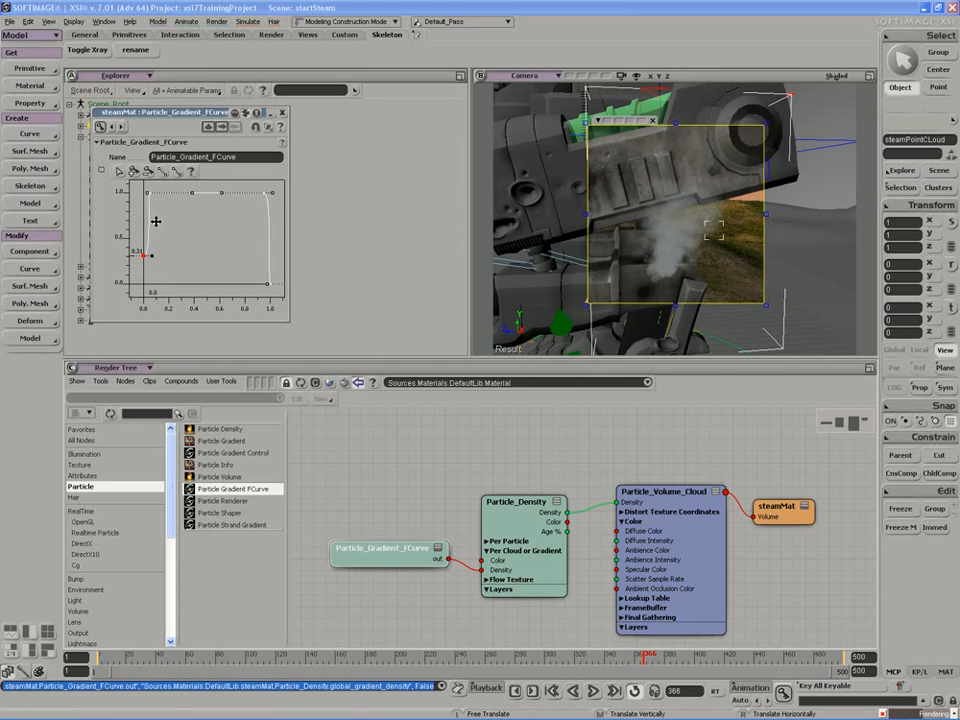
pyautogui.press('ctrl+z')
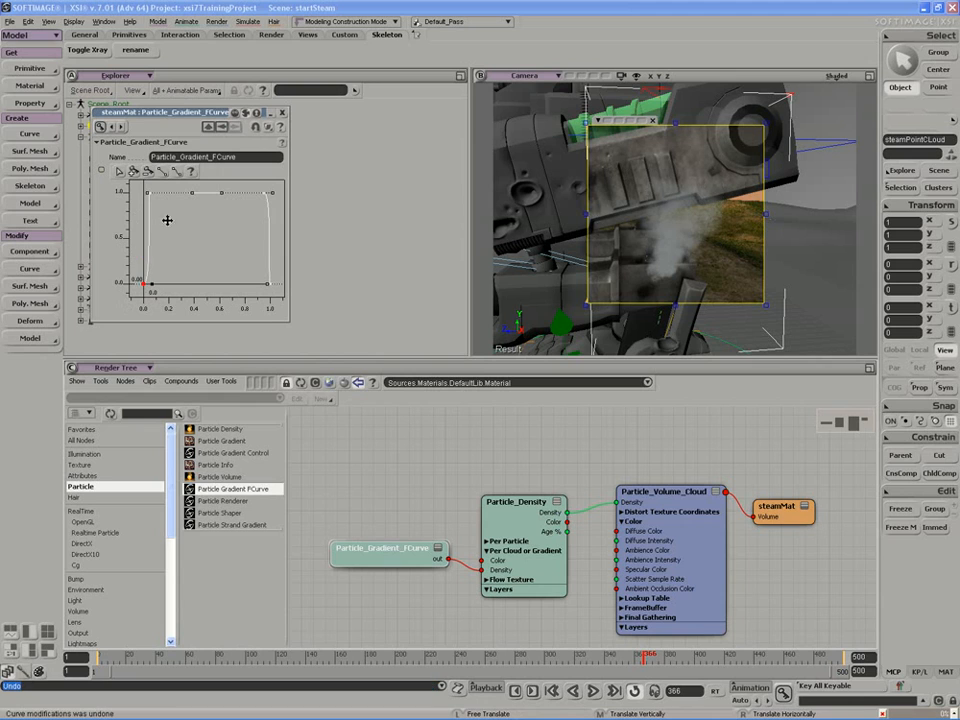
pyautogui.moveTo(150, 192); pyautogui.dragTo(150, 225)
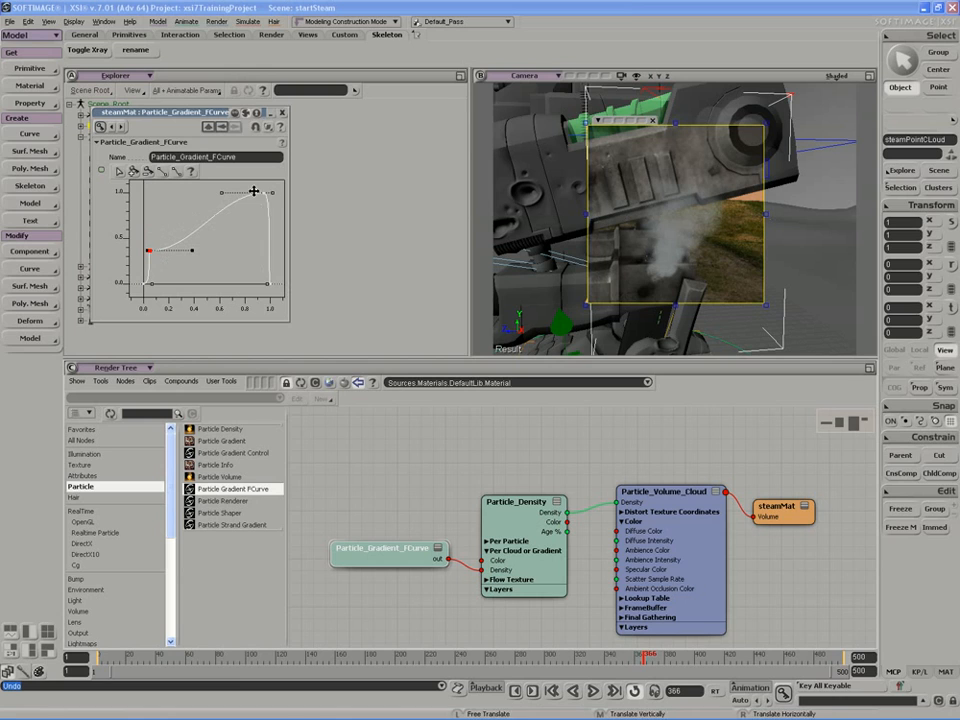
pyautogui.moveTo(255, 190); pyautogui.dragTo(263, 245)
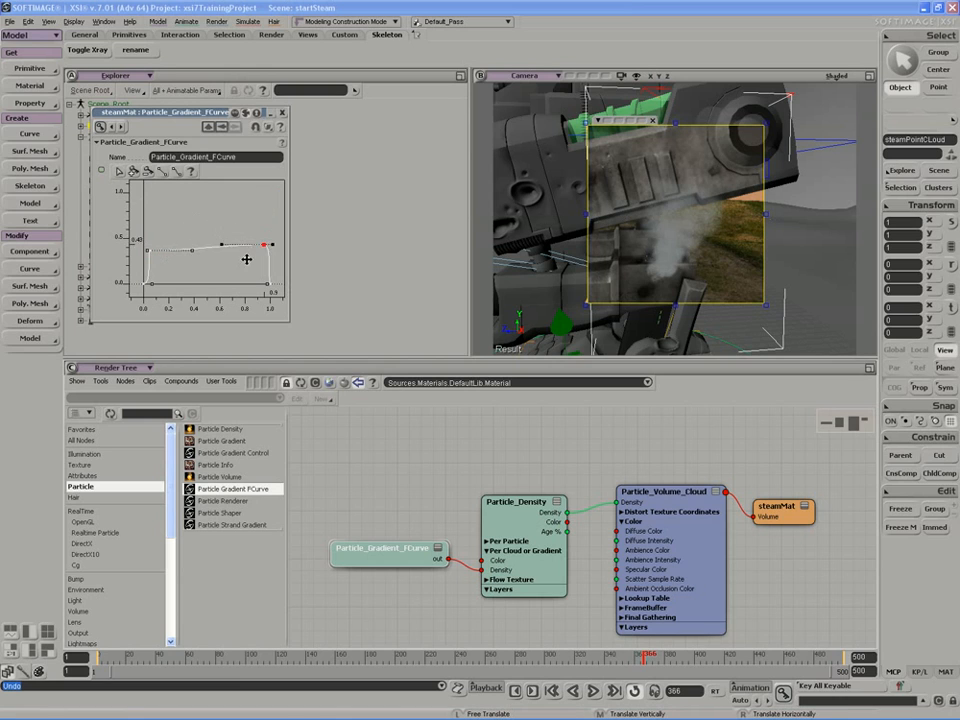
pyautogui.moveTo(222, 244); pyautogui.dragTo(222, 270)
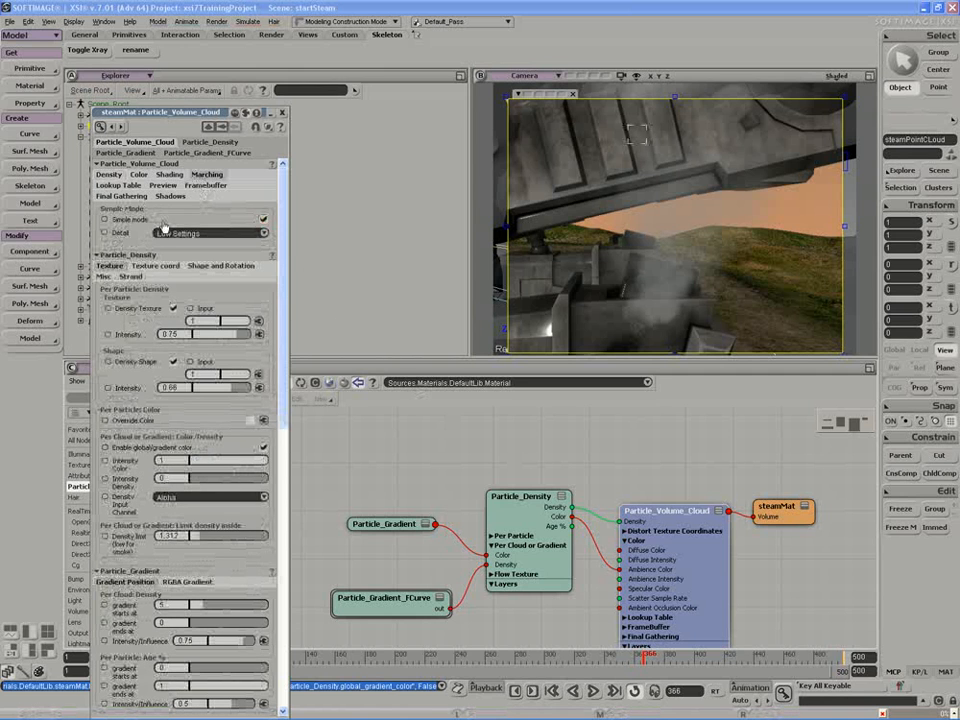
# Tick Simple mode on the Particle_Volume_Cloud Marching tab.
pyautogui.click(210, 232)
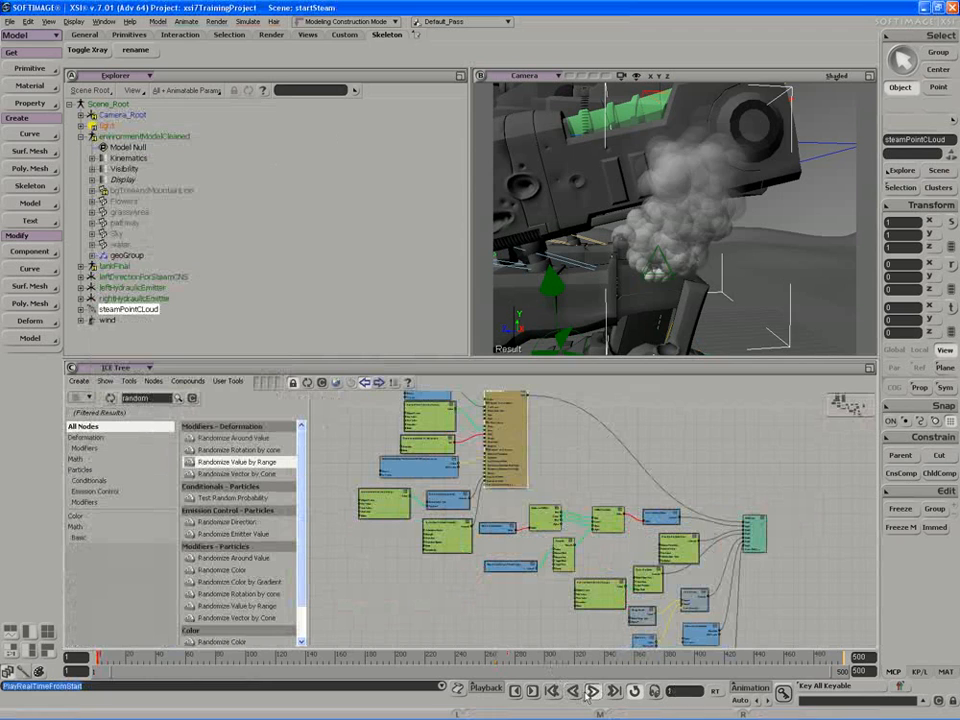
# Play the steam simulation forward from the start frame, restarting it twice.
pyautogui.click(593, 690)
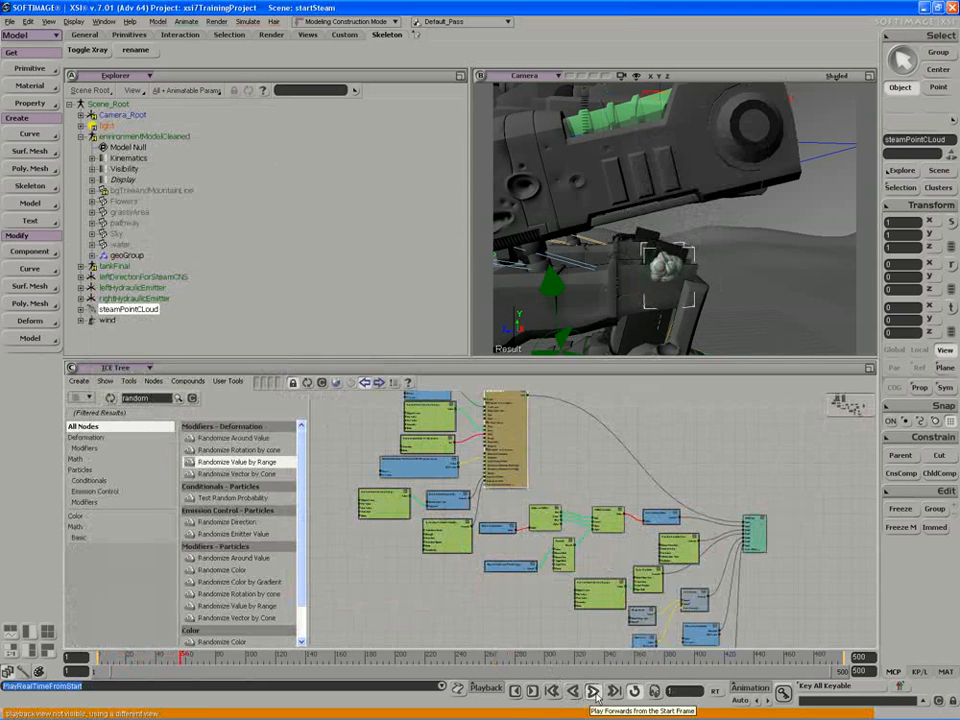
pyautogui.click(593, 690)
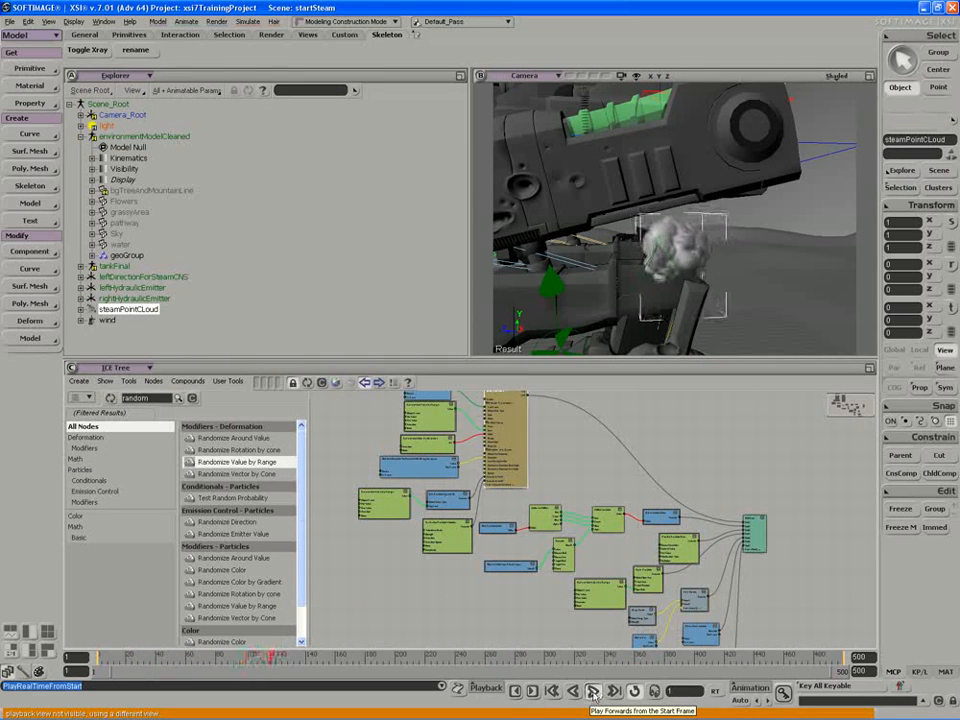
pyautogui.click(592, 691)
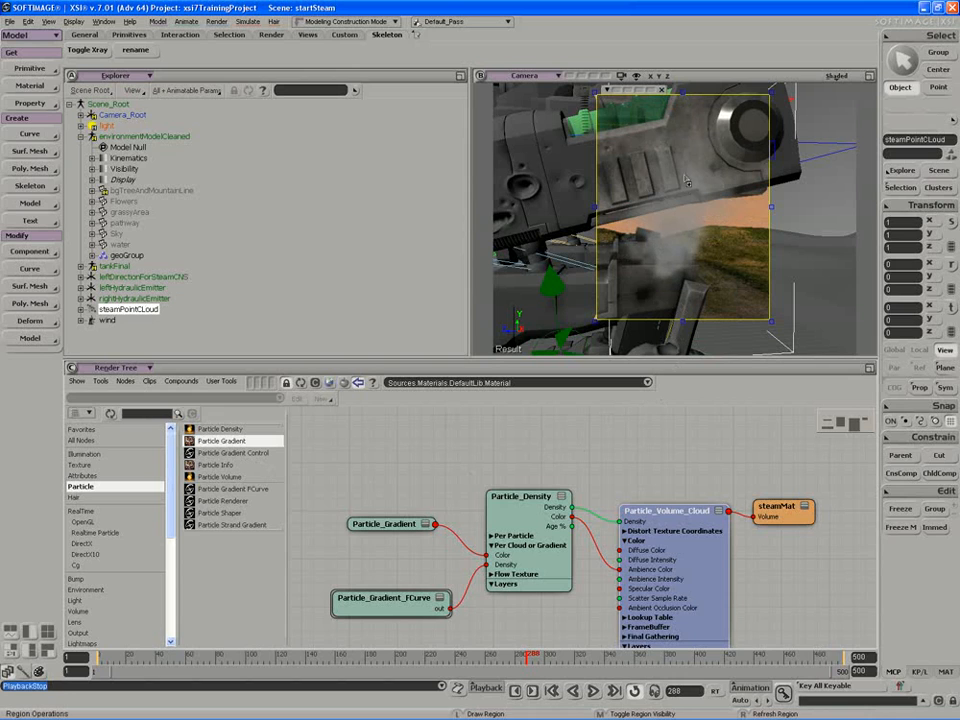
pyautogui.moveTo(645, 280)
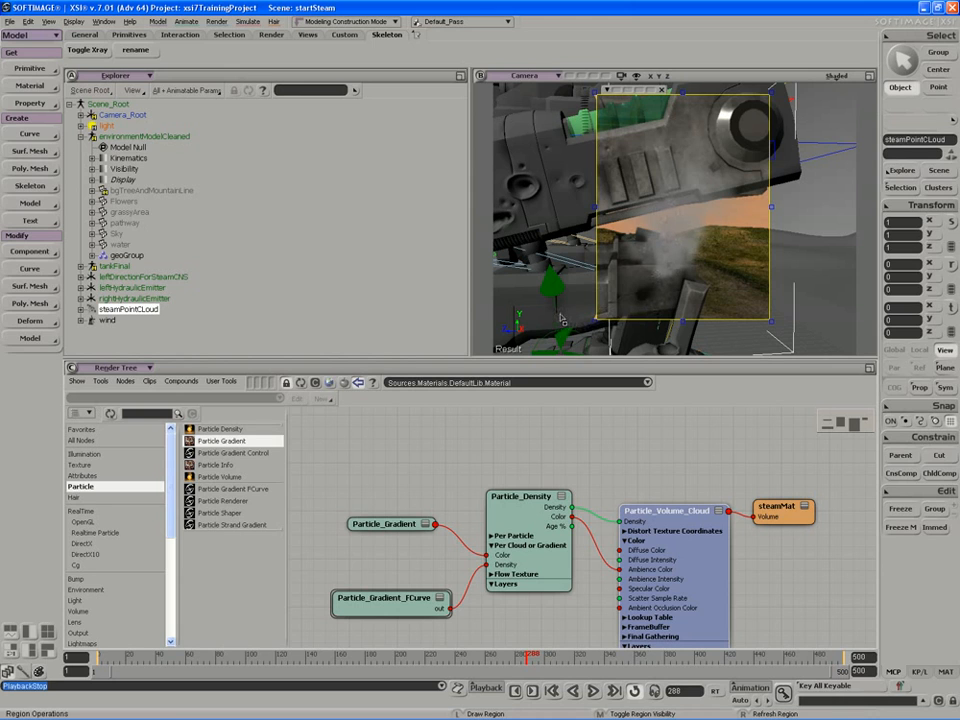
# Lighten the Particle_Gradient's first colour to grey 0.802 and bring up the Particle_Volume_Cloud settings.
pyautogui.click(384, 523)
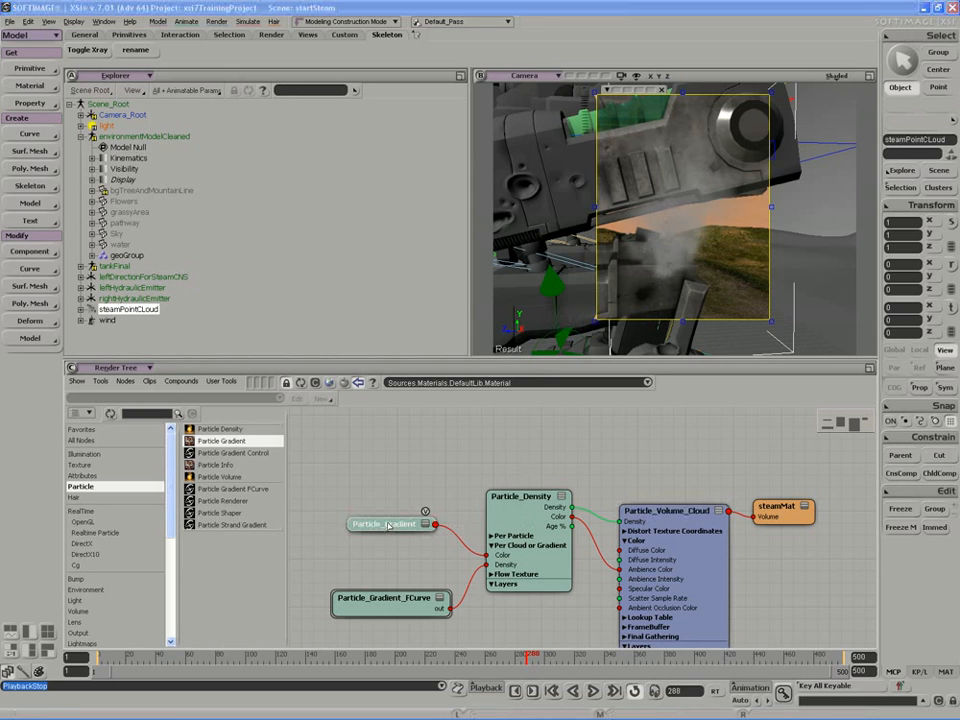
pyautogui.doubleClick(385, 524)
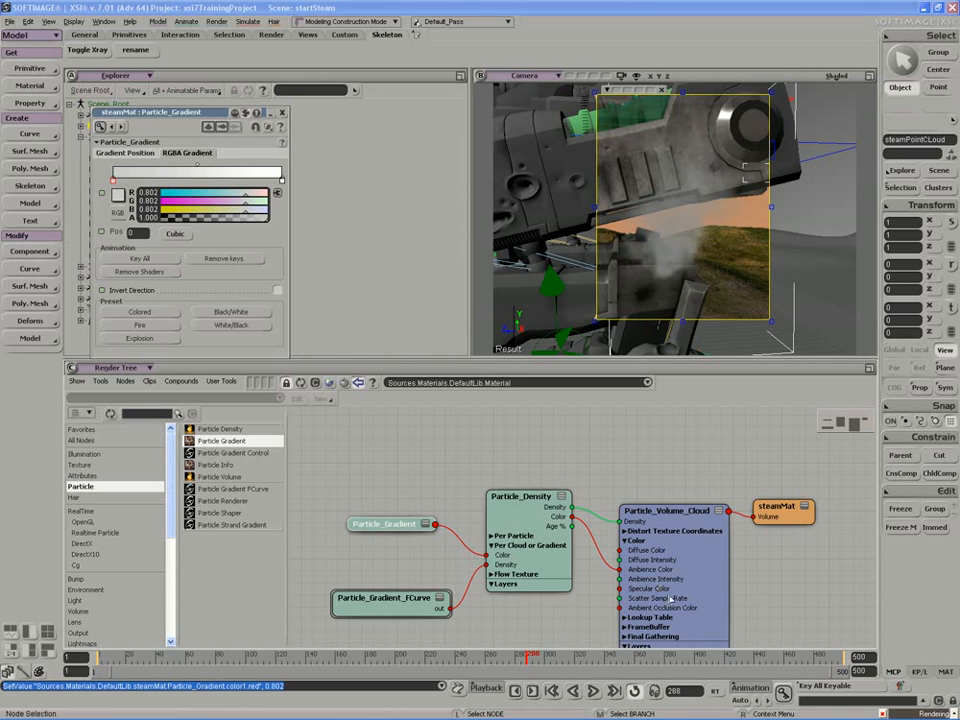
pyautogui.click(665, 510)
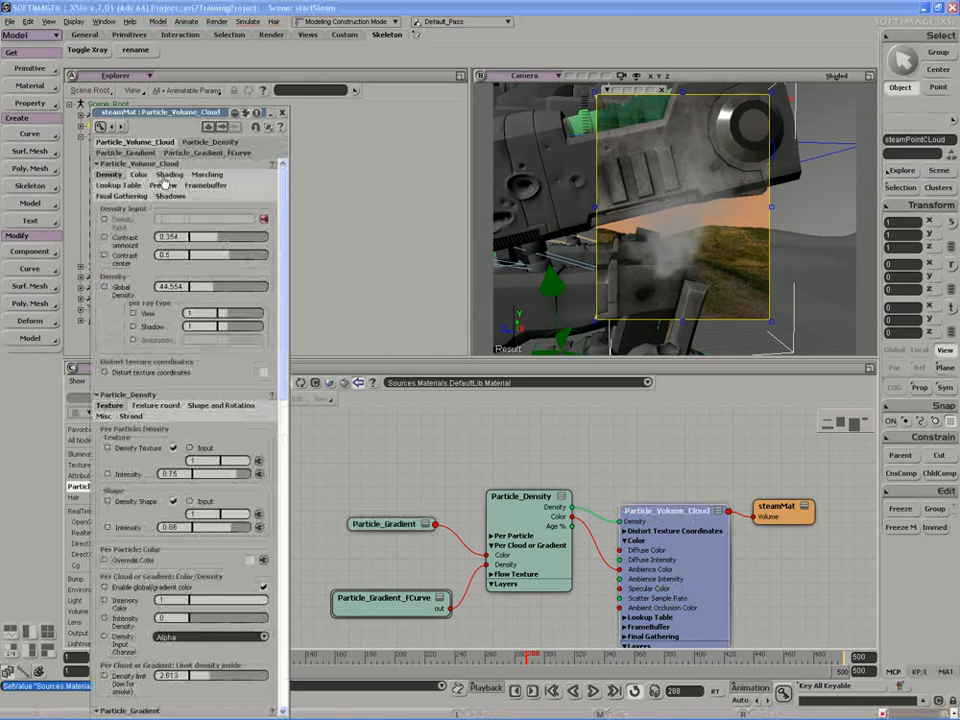
# Lower the volume cloud's Diffuse Intensity to 0.213 on its Color settings.
pyautogui.click(139, 174)
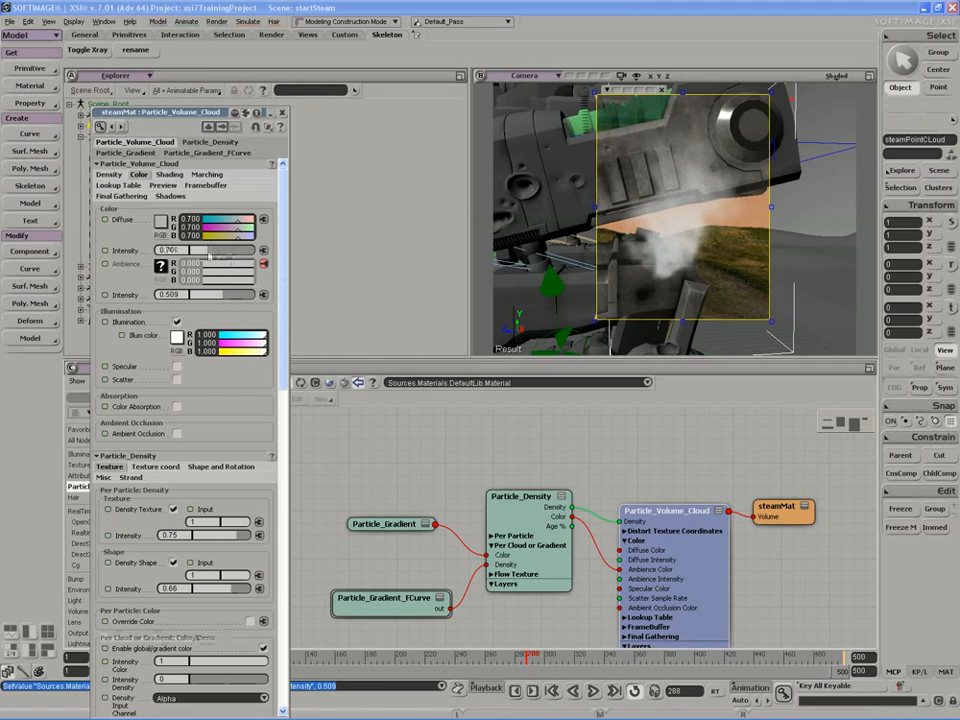
pyautogui.moveTo(205, 250); pyautogui.dragTo(165, 250)
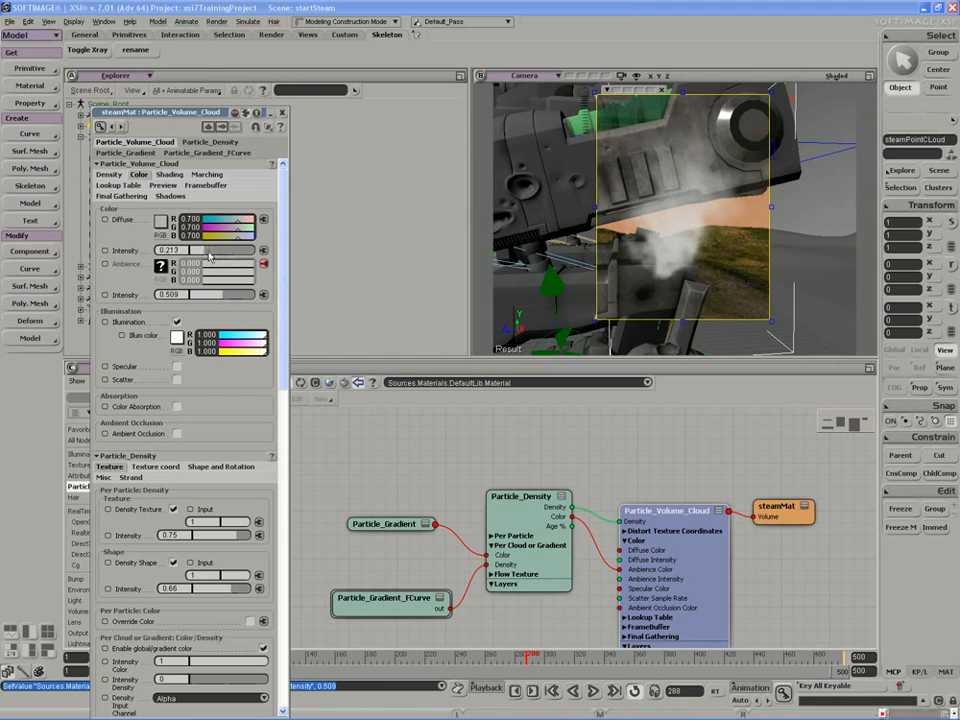